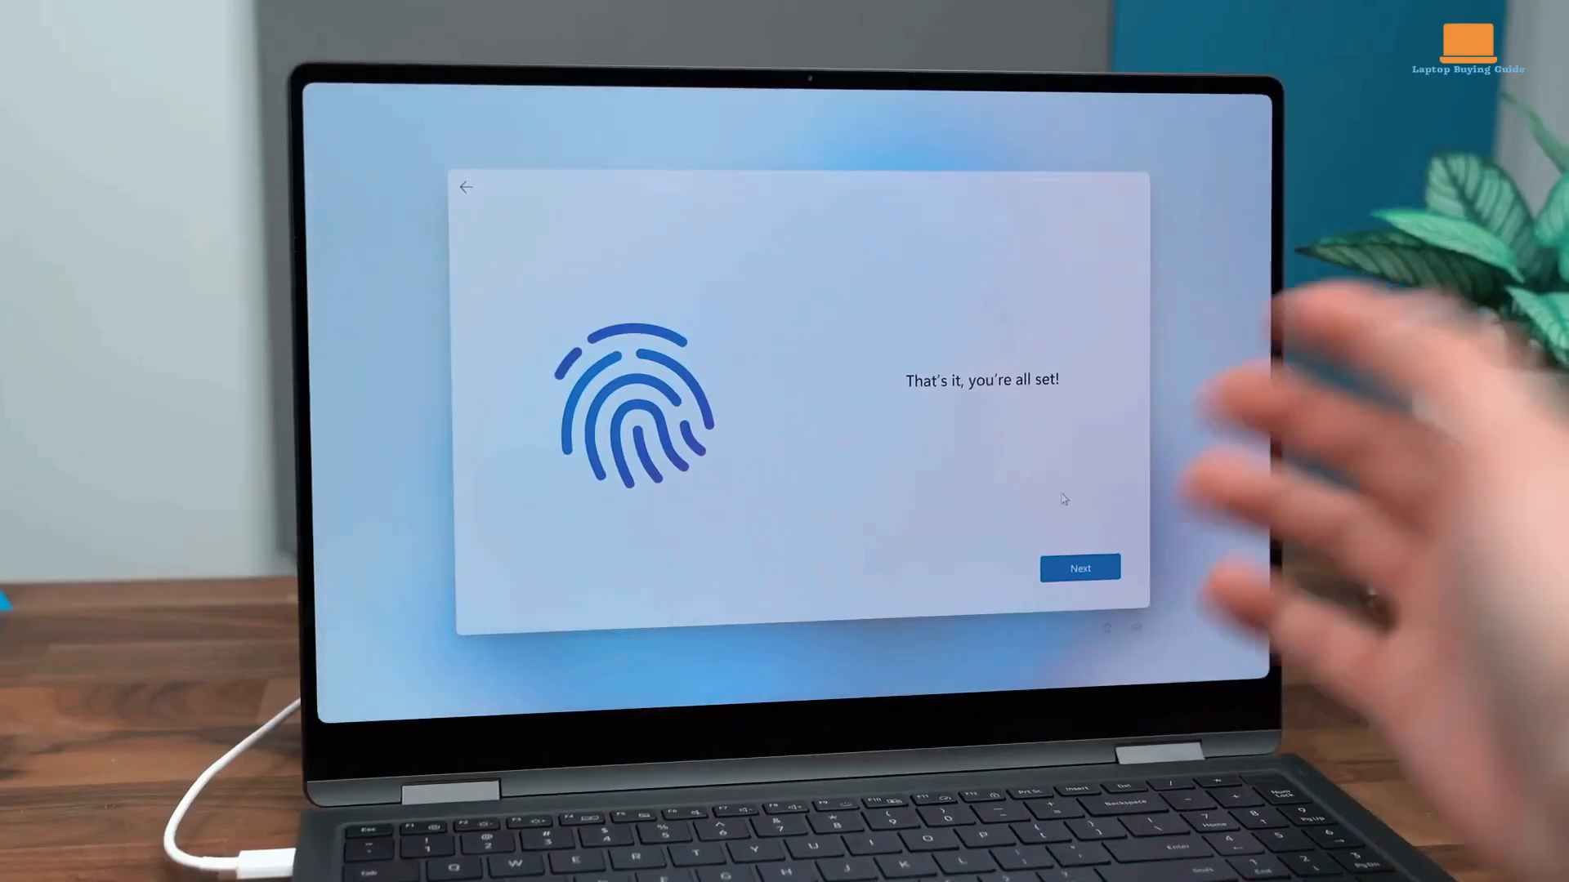
Step: Continue past the "That's it, you're all set!" fingerprint enrollment confirmation screen
click(1078, 568)
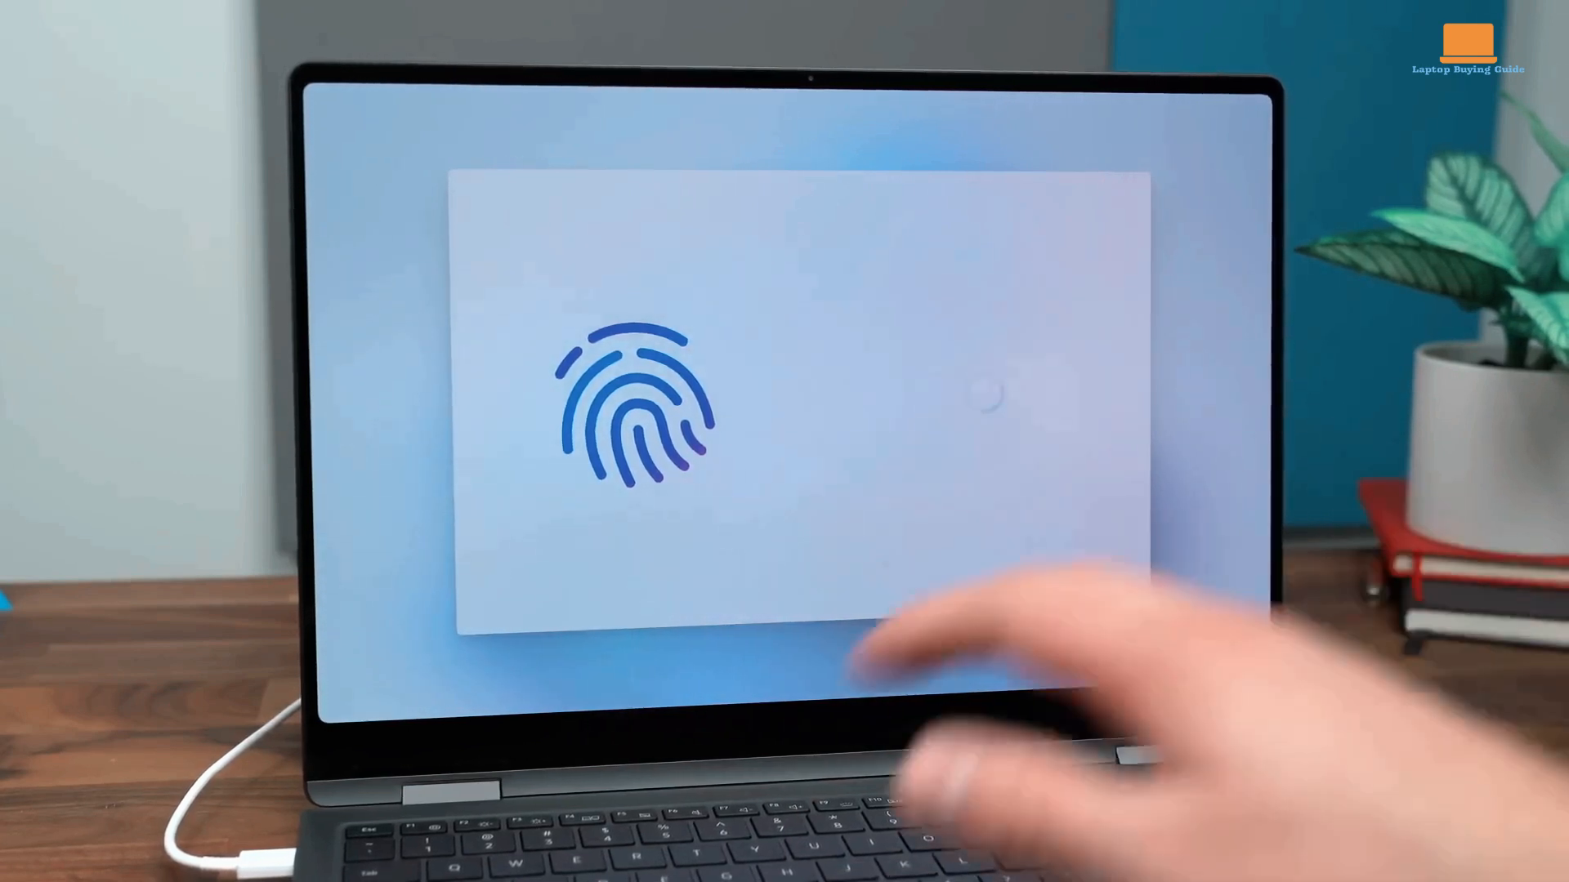